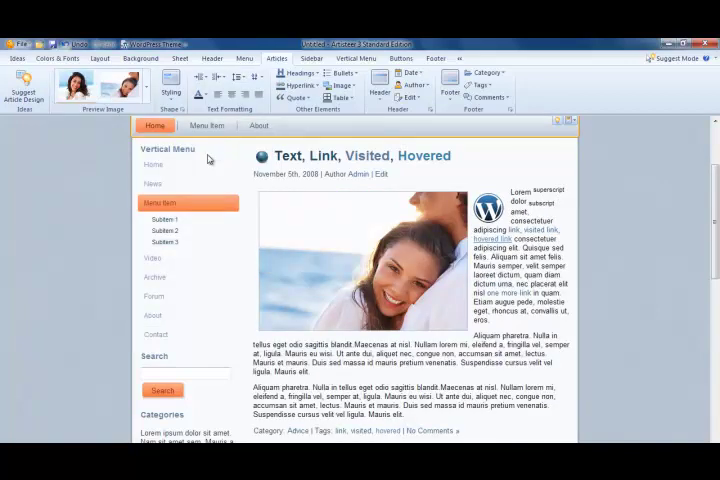
# Open the article Styling options and close them, keeping the couple preview photo
pyautogui.click(158, 85)
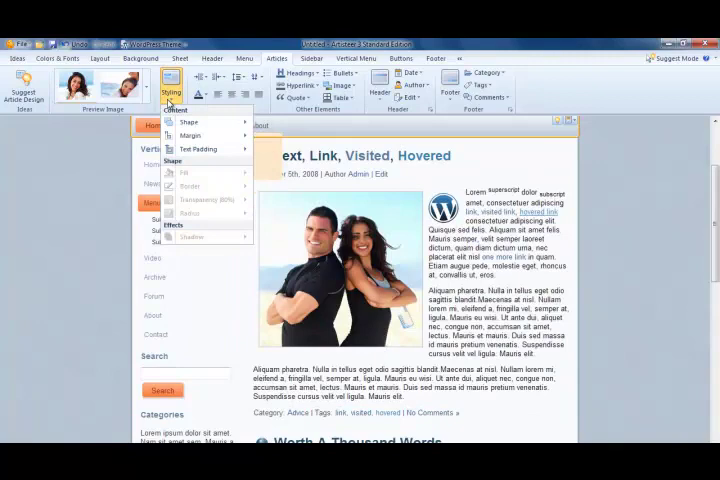
pyautogui.click(189, 122)
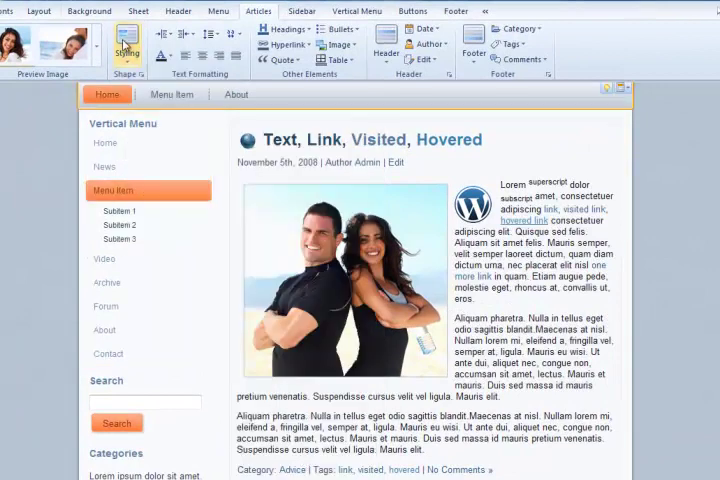
# Add text padding to the article and frame it with a 1-pixel border
pyautogui.click(127, 52)
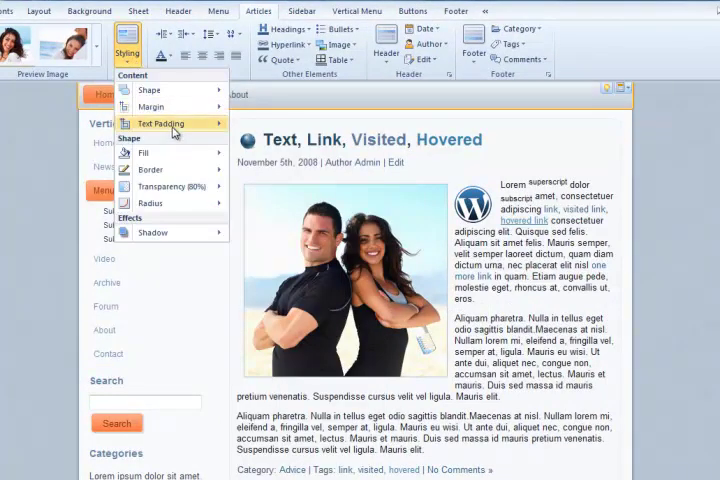
pyautogui.click(163, 123)
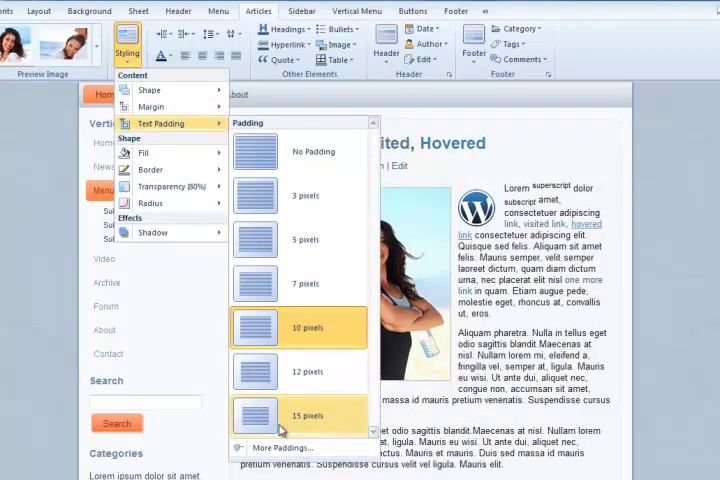
pyautogui.moveTo(300, 151)
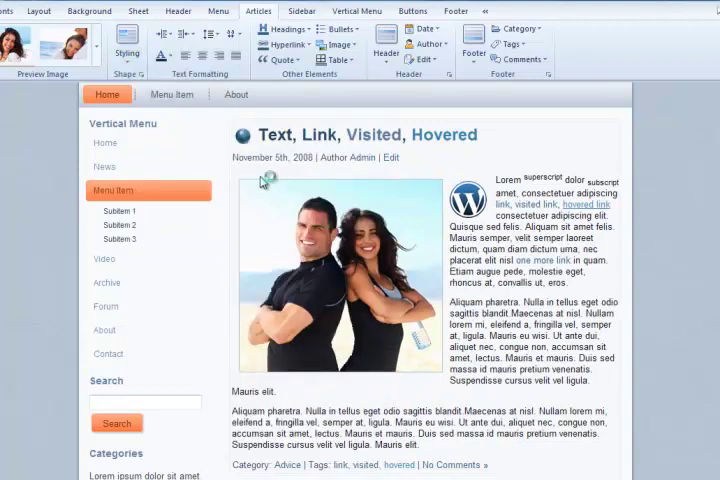
pyautogui.click(127, 50)
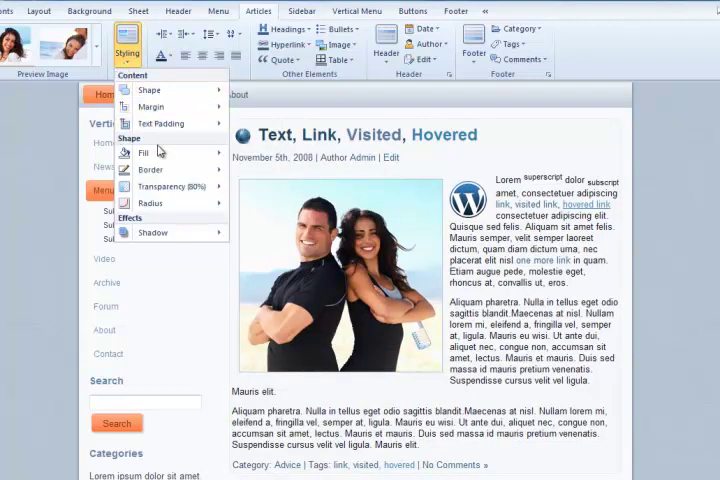
pyautogui.click(143, 152)
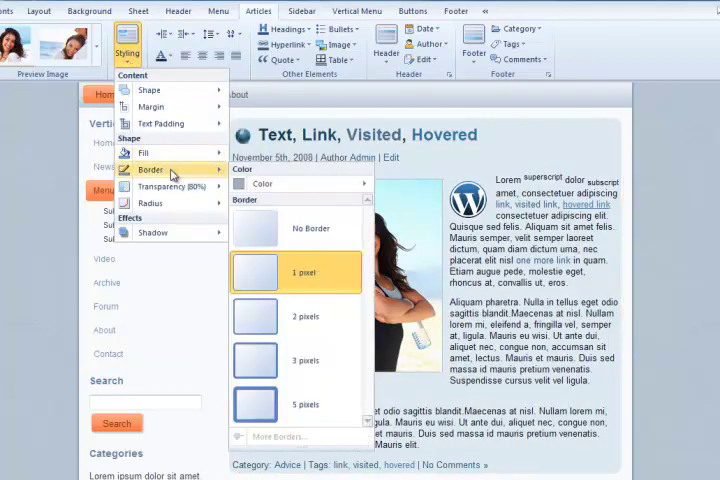
pyautogui.click(107, 94)
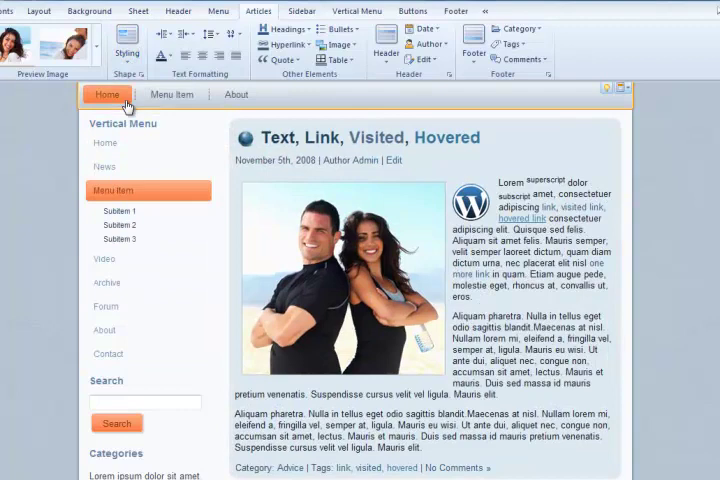
pyautogui.click(126, 48)
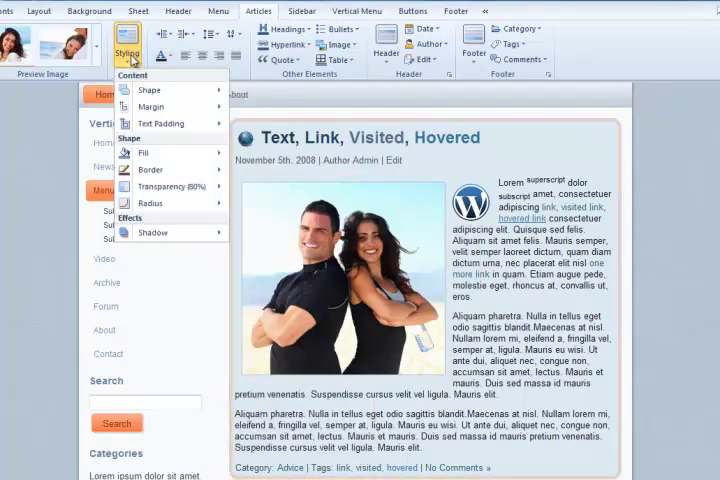
# Set the article background transparency to 50%, showing a strong blue fill
pyautogui.click(160, 187)
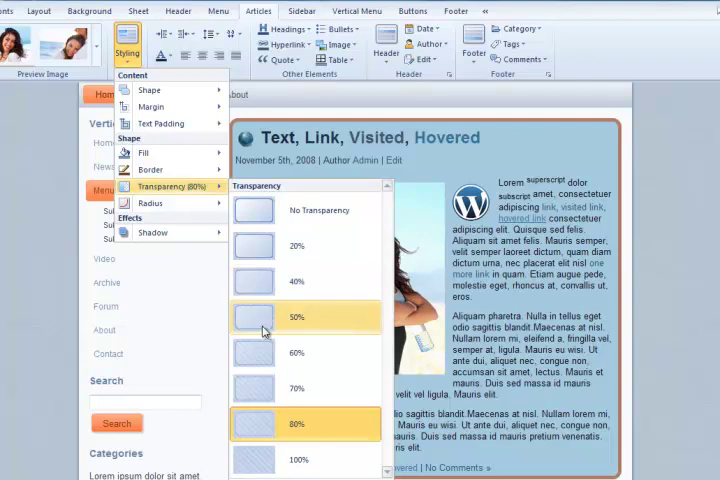
pyautogui.click(305, 317)
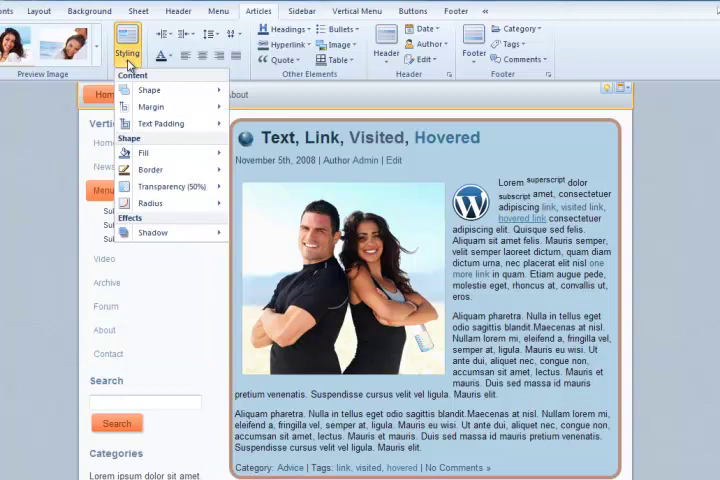
pyautogui.click(152, 232)
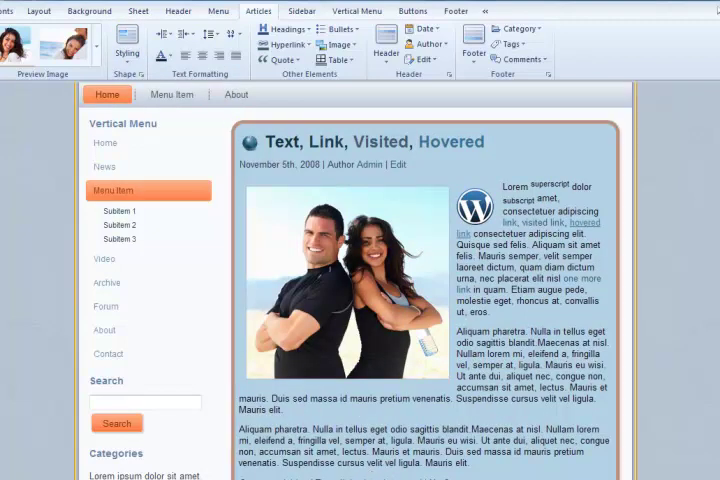
# Set article text Margin Left 15px, Margin Right 15px, and Line Spacing 150%
pyautogui.click(172, 94)
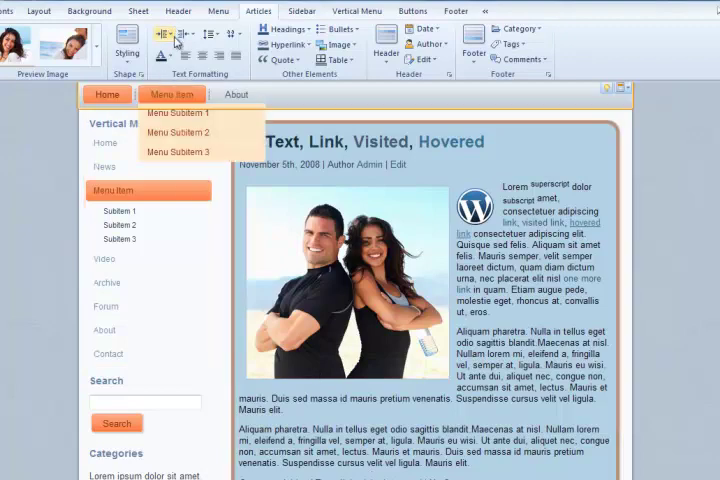
pyautogui.click(165, 35)
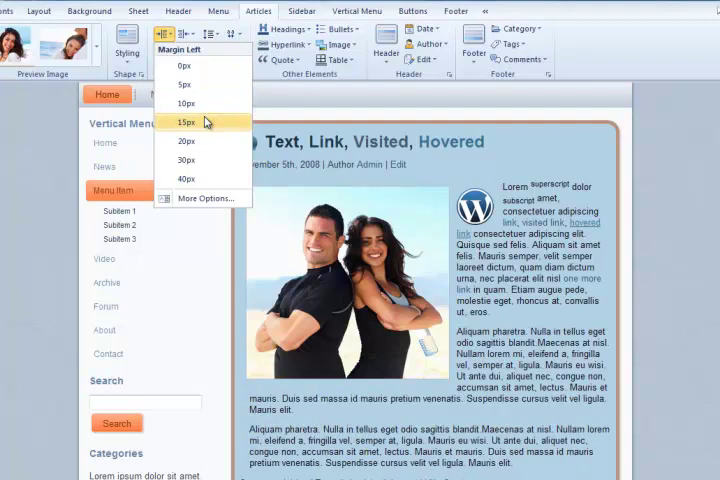
pyautogui.click(185, 122)
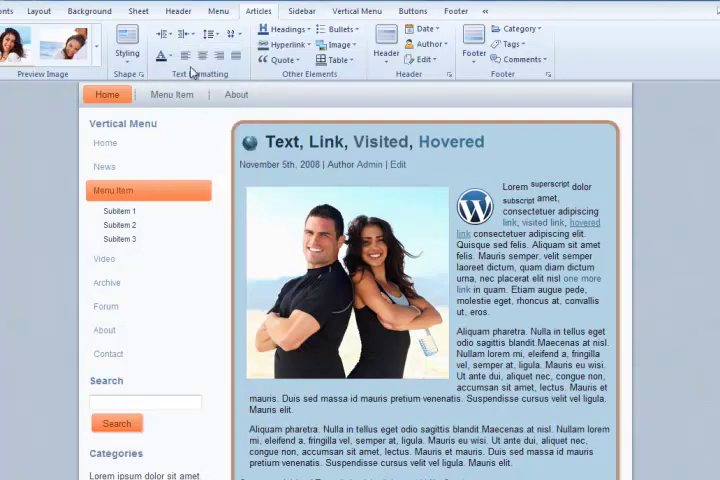
pyautogui.click(185, 37)
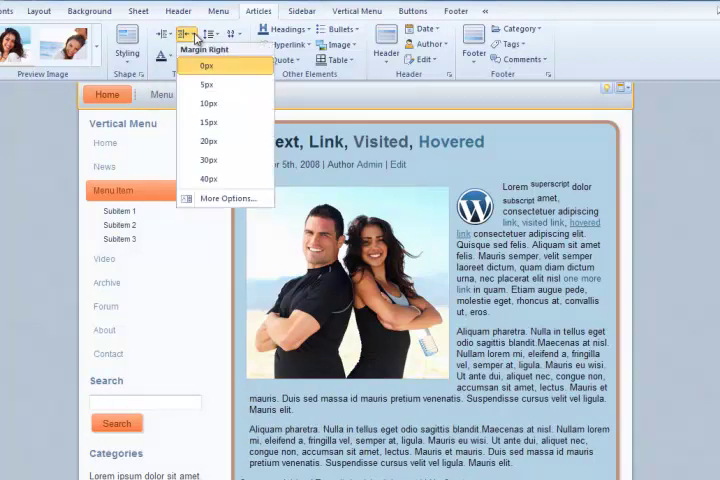
pyautogui.moveTo(208, 131)
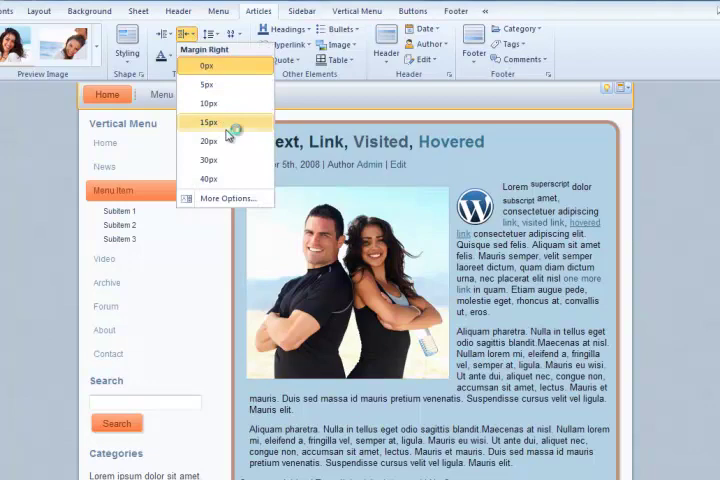
pyautogui.click(208, 122)
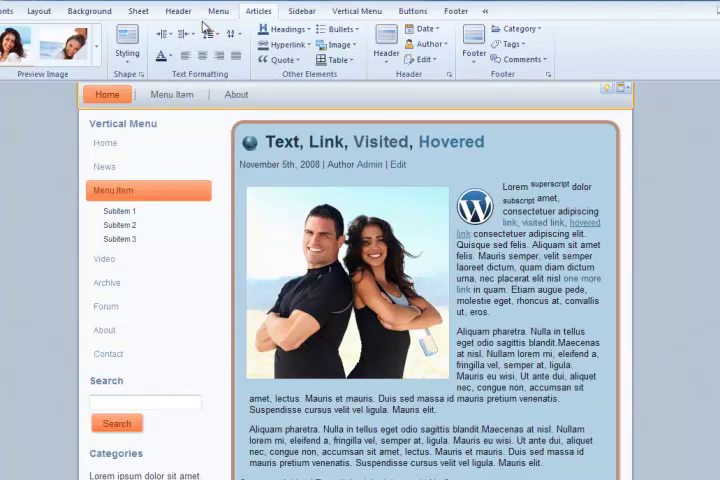
pyautogui.click(205, 33)
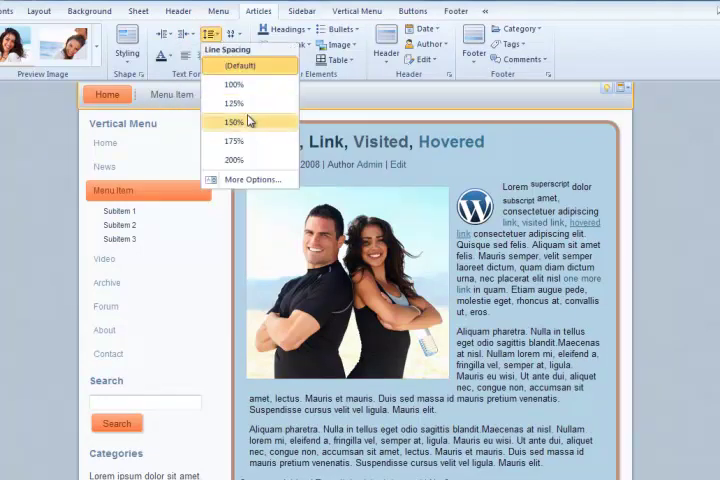
pyautogui.click(233, 121)
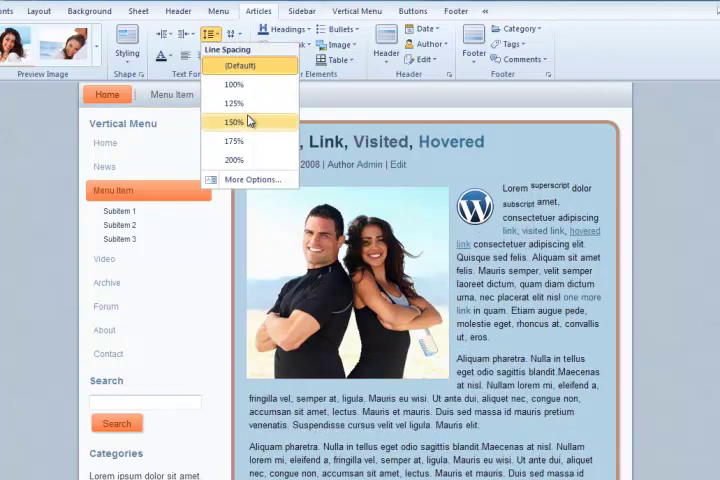
pyautogui.click(232, 34)
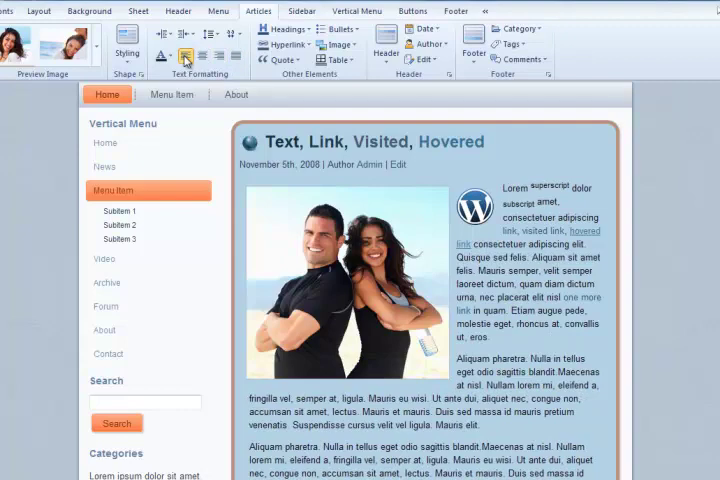
# Apply the Trebuchet MS font family to article text and open Font Options
pyautogui.click(161, 57)
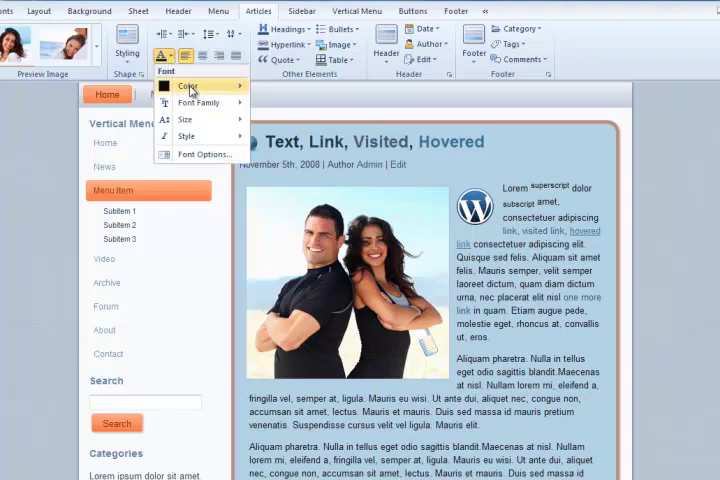
pyautogui.click(188, 86)
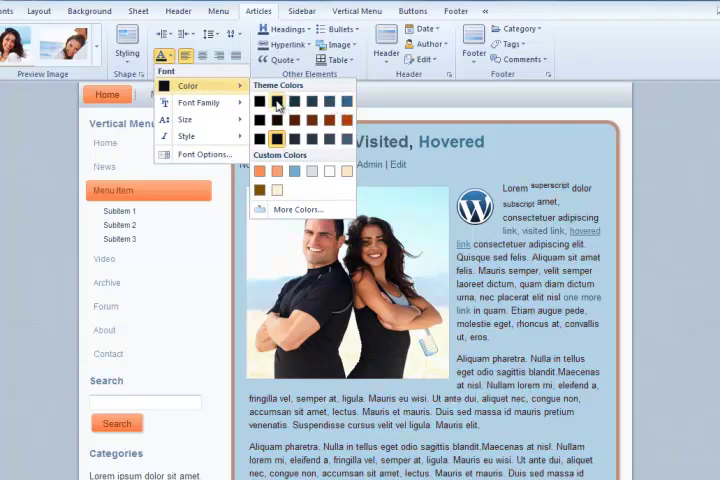
pyautogui.moveTo(198, 102)
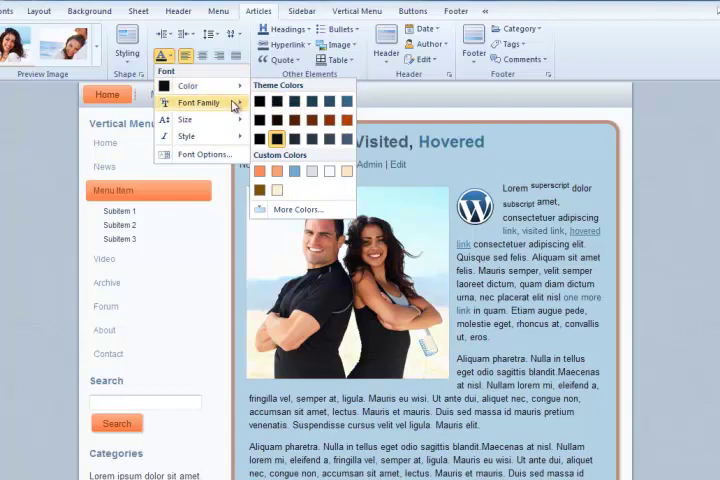
pyautogui.click(199, 102)
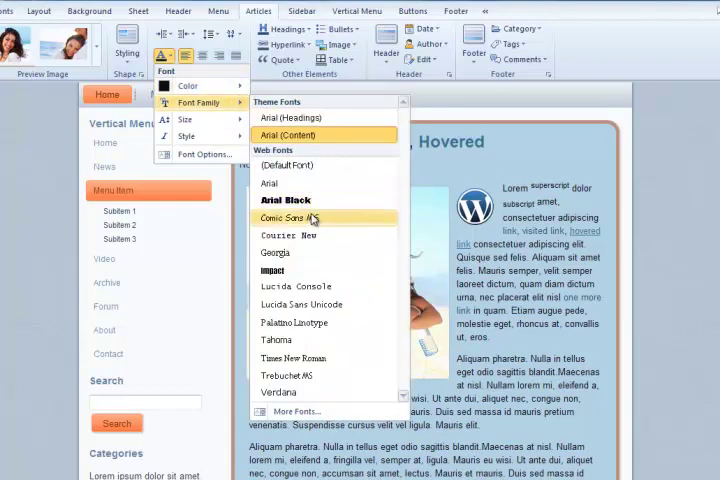
pyautogui.moveTo(290, 270)
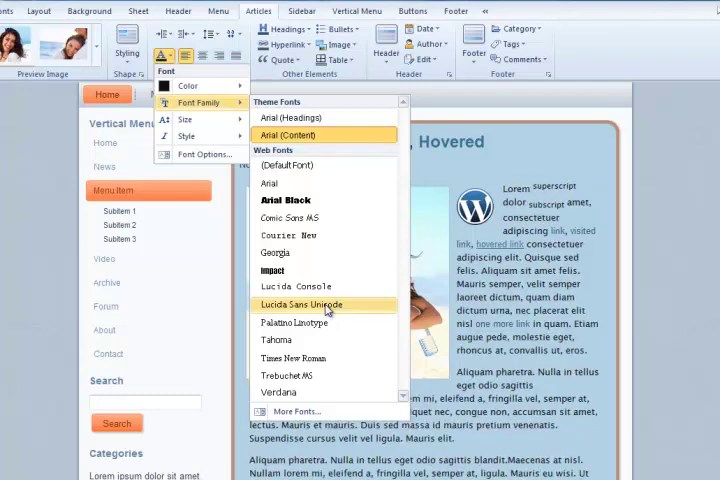
pyautogui.moveTo(335, 375)
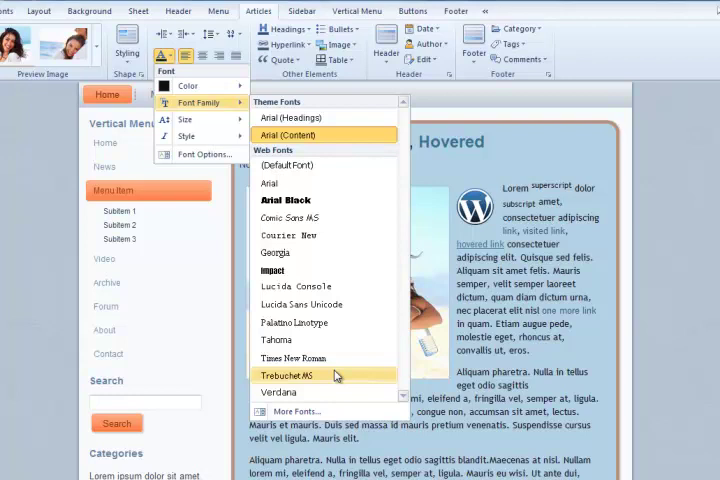
pyautogui.click(290, 375)
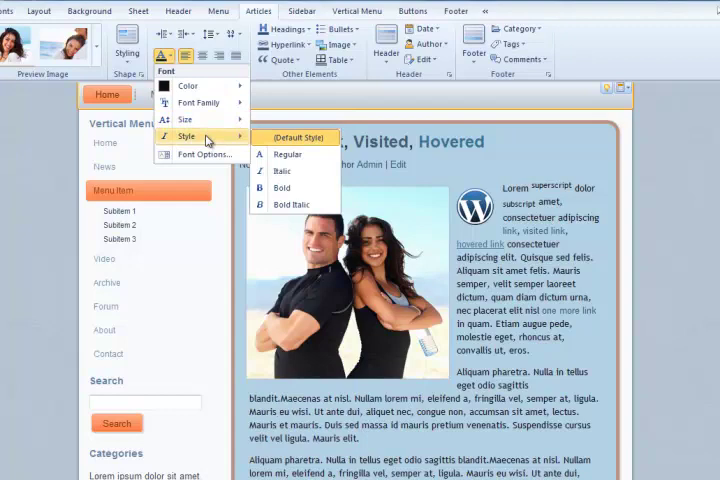
pyautogui.click(202, 154)
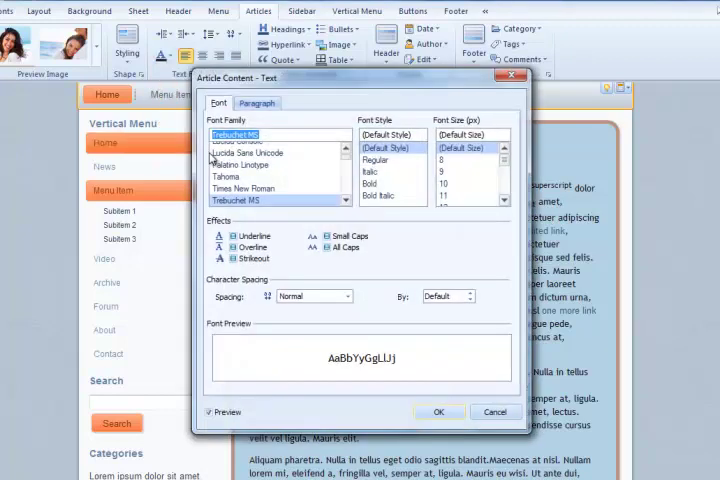
pyautogui.moveTo(322, 187)
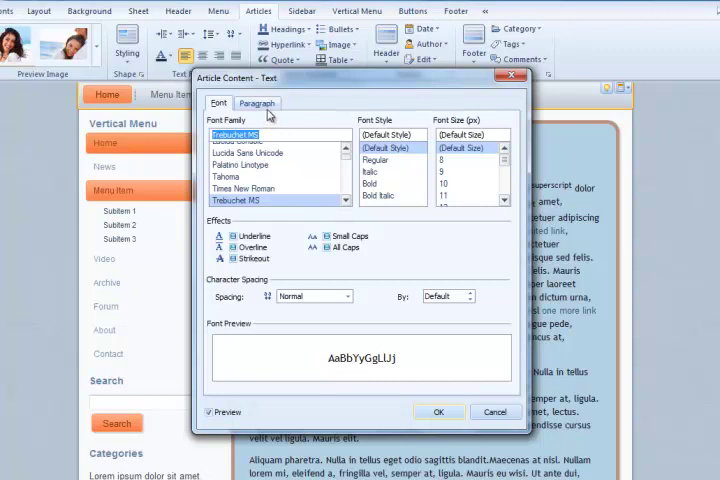
# Give article paragraphs a first-line indent on the Paragraph tab
pyautogui.click(257, 103)
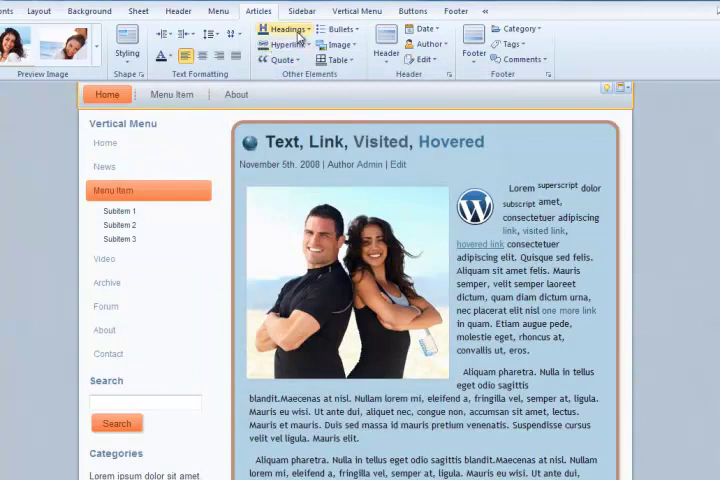
pyautogui.click(285, 28)
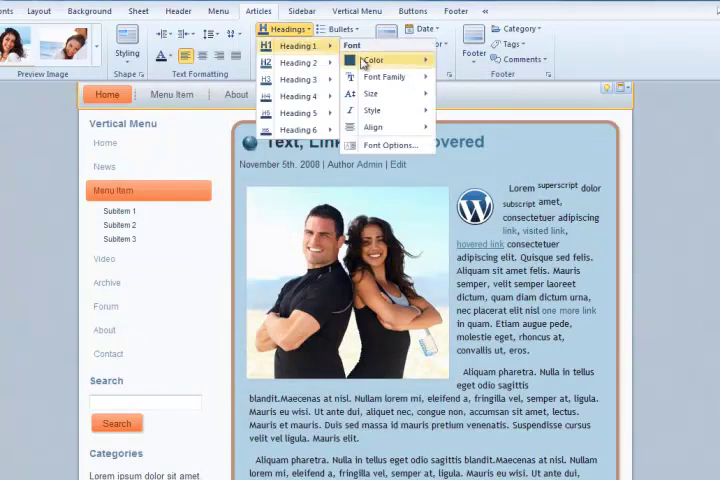
# Colour article Heading 1 and Heading 2 in the same orange-red
pyautogui.click(503, 98)
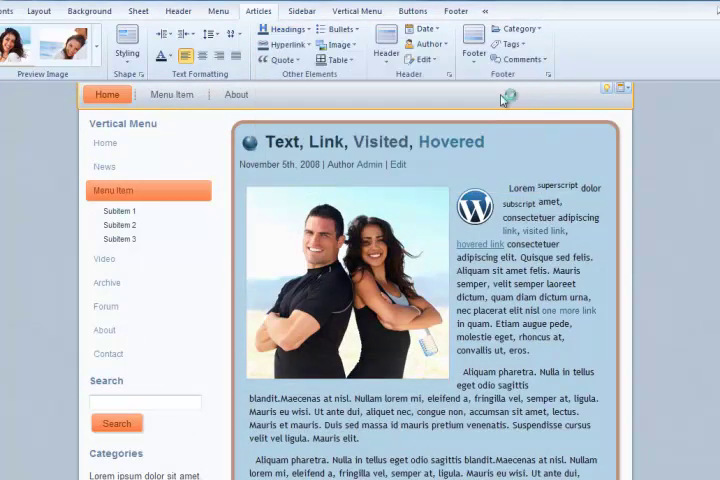
pyautogui.scroll(-3)
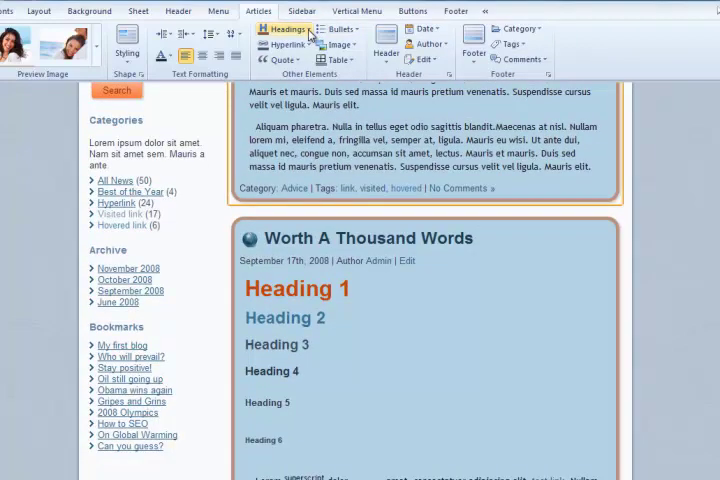
pyautogui.click(288, 28)
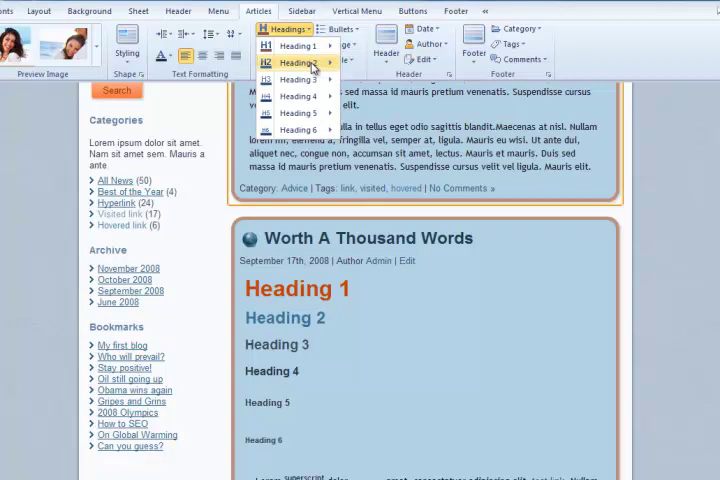
pyautogui.moveTo(370, 77)
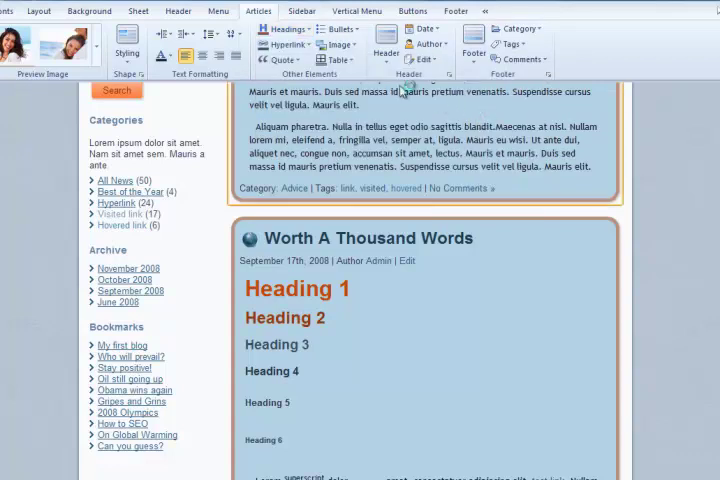
pyautogui.click(385, 52)
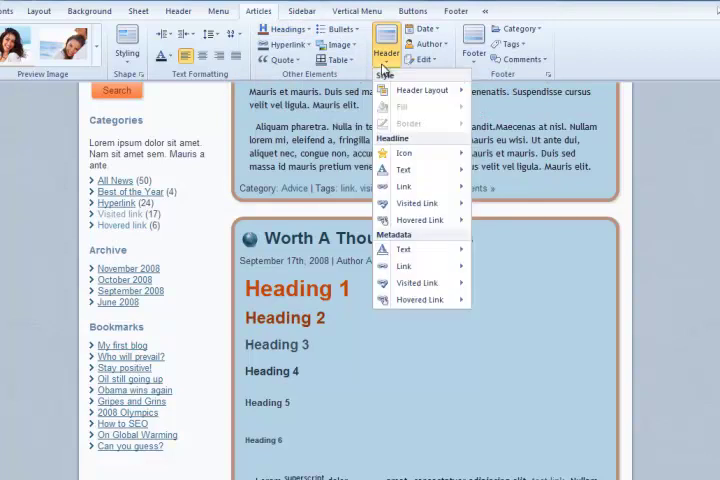
pyautogui.moveTo(403, 153)
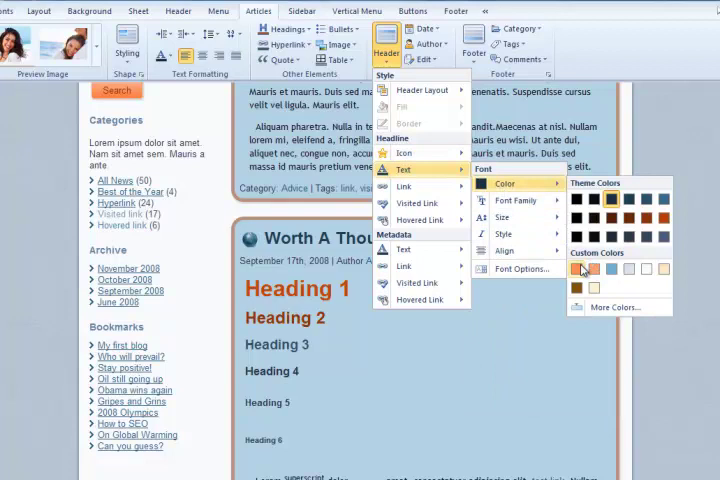
# Set the article headline text, link and hovered link colours to orange-red
pyautogui.click(665, 222)
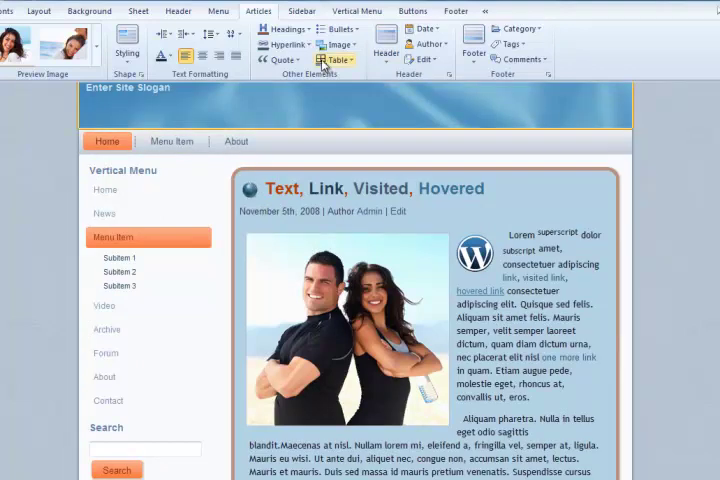
pyautogui.click(385, 47)
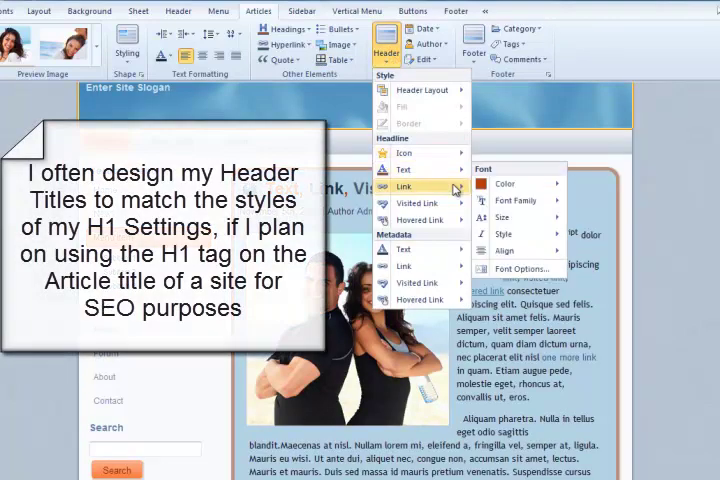
pyautogui.click(505, 198)
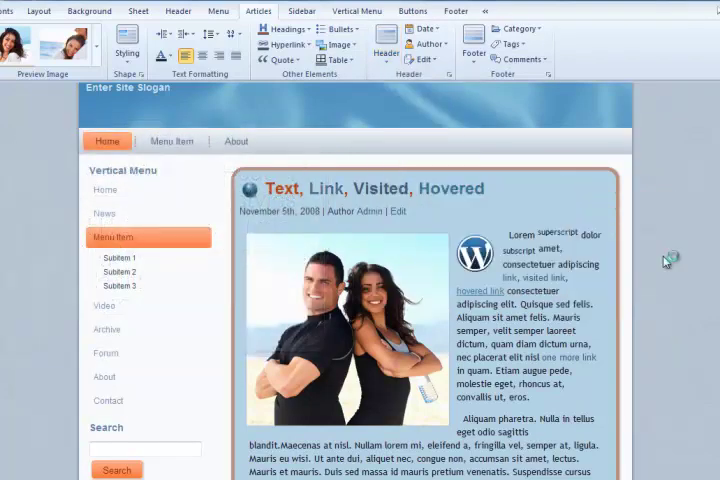
pyautogui.click(386, 50)
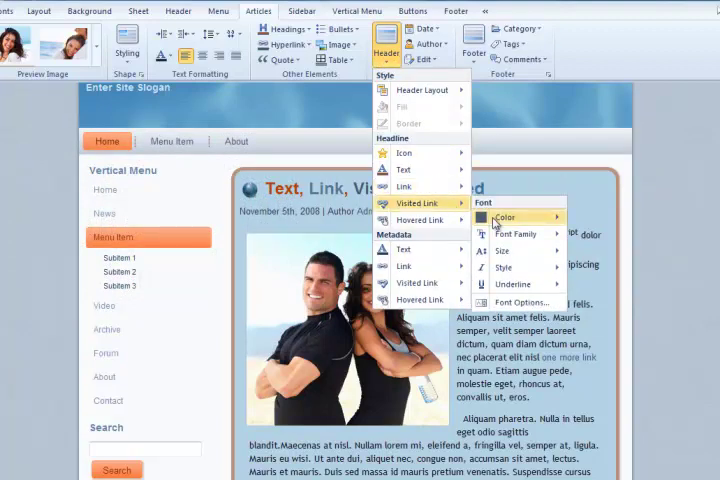
pyautogui.moveTo(420, 219)
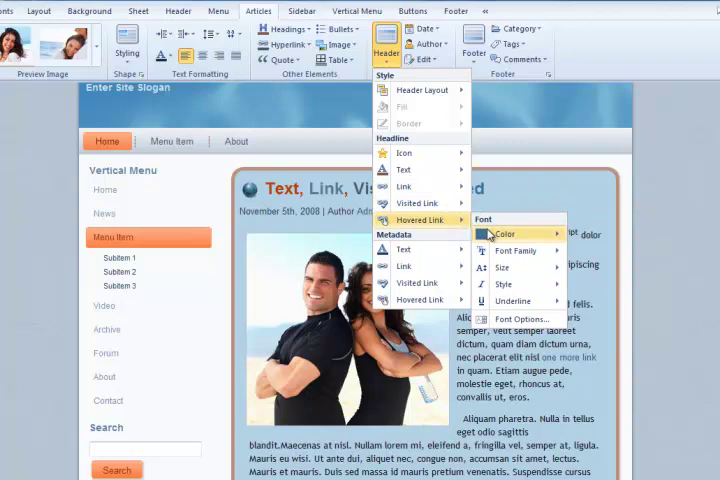
pyautogui.click(505, 233)
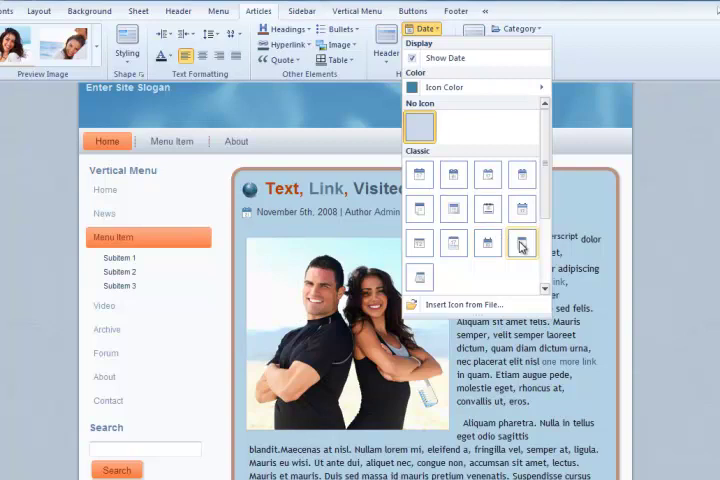
# Add a calendar icon to the date and a picture icon for the author, and hide Edit
pyautogui.click(425, 44)
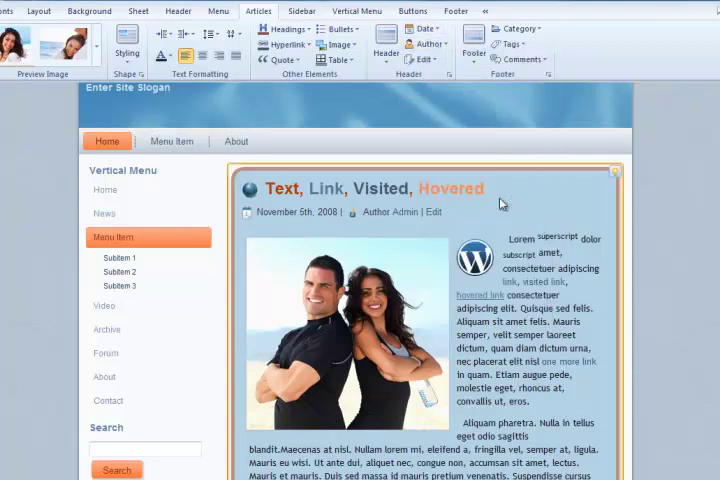
pyautogui.click(425, 44)
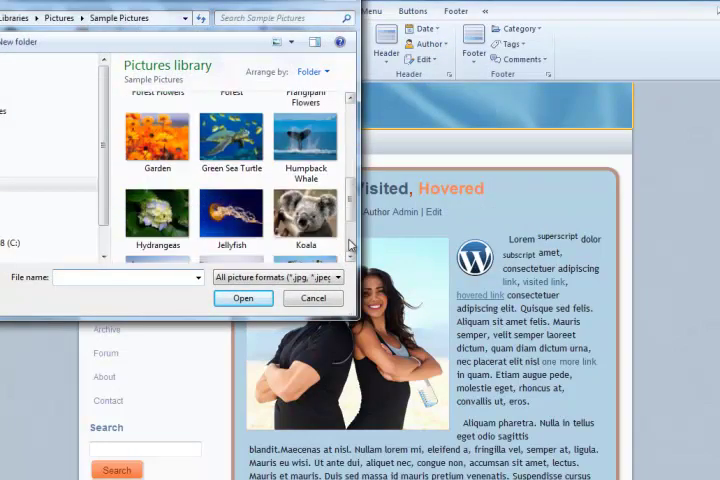
pyautogui.scroll(-3)
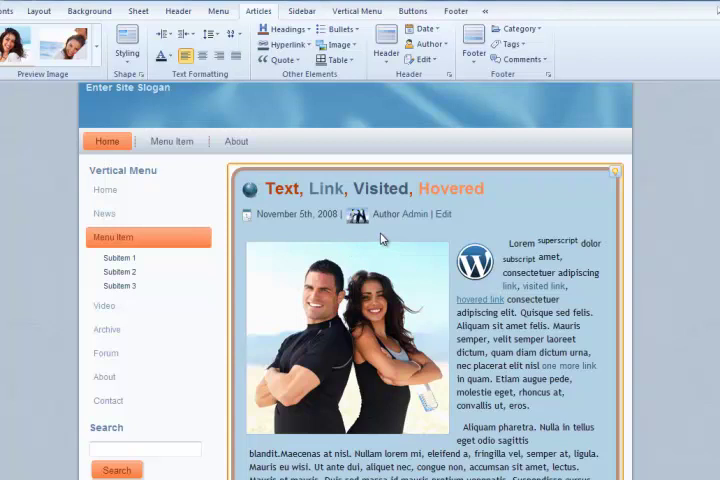
pyautogui.click(424, 59)
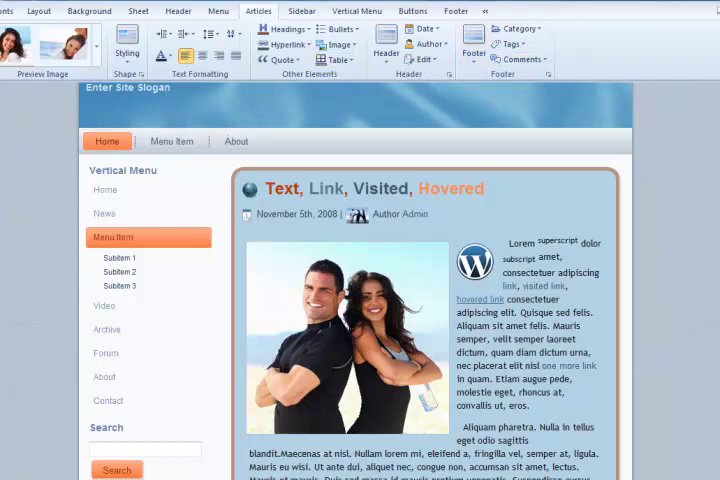
pyautogui.scroll(-3)
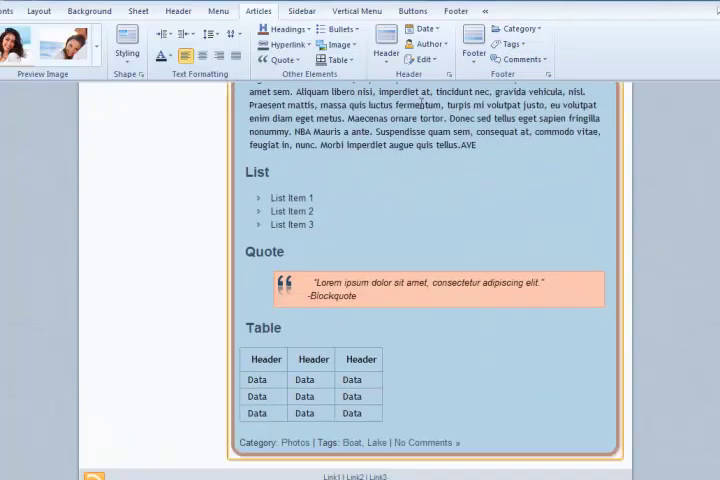
# Replace the article list bullets with an image bullet from the Bullets gallery
pyautogui.click(339, 29)
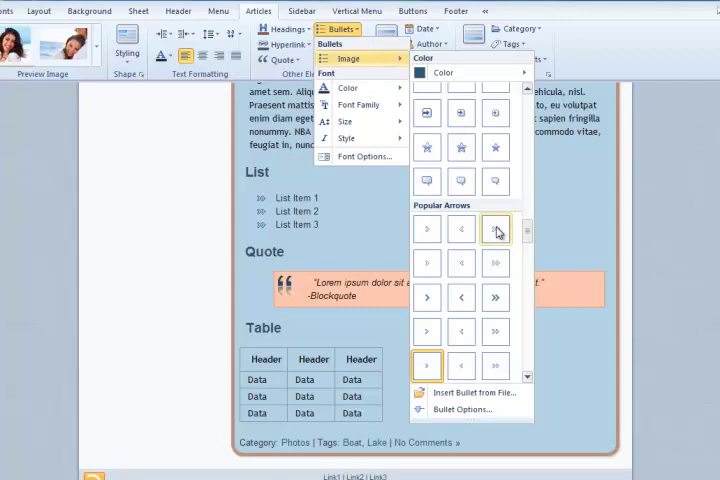
pyautogui.moveTo(462, 147)
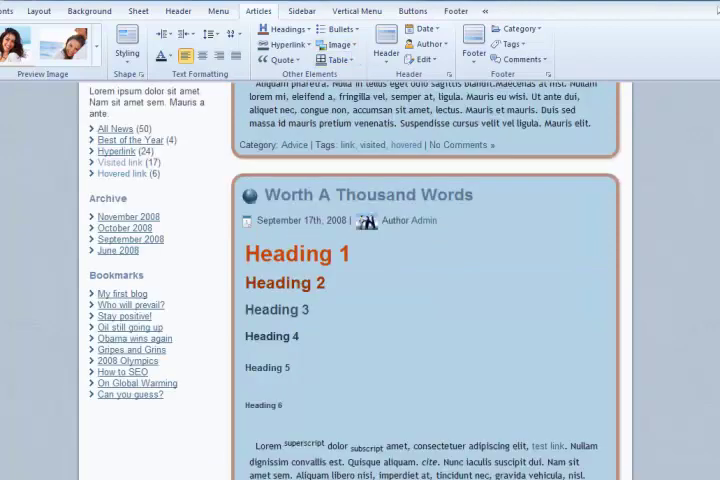
pyautogui.click(340, 45)
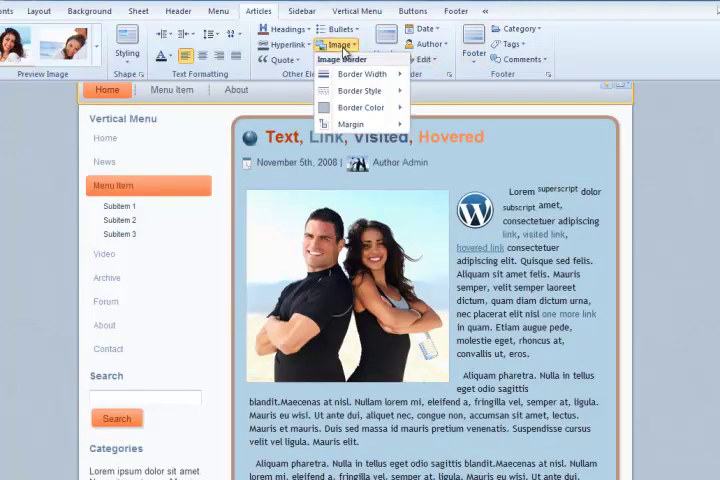
# Frame the couple's article photo with a light border and surrounding margin
pyautogui.click(362, 73)
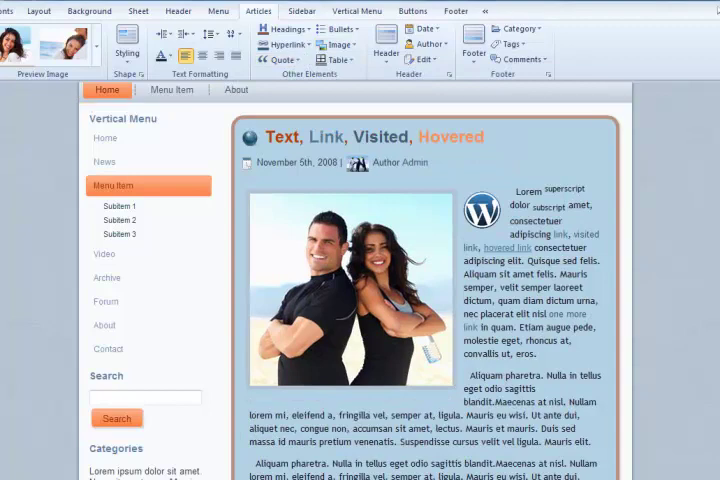
pyautogui.scroll(-3)
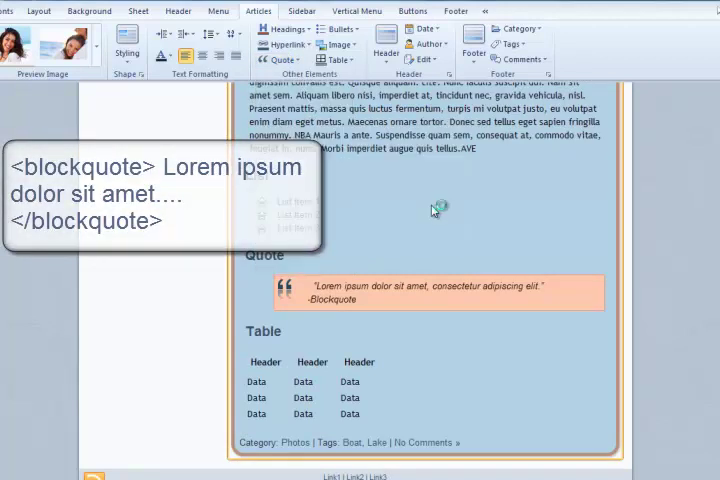
# Replace the orange quote fill with white and add a thin dark border
pyautogui.click(278, 59)
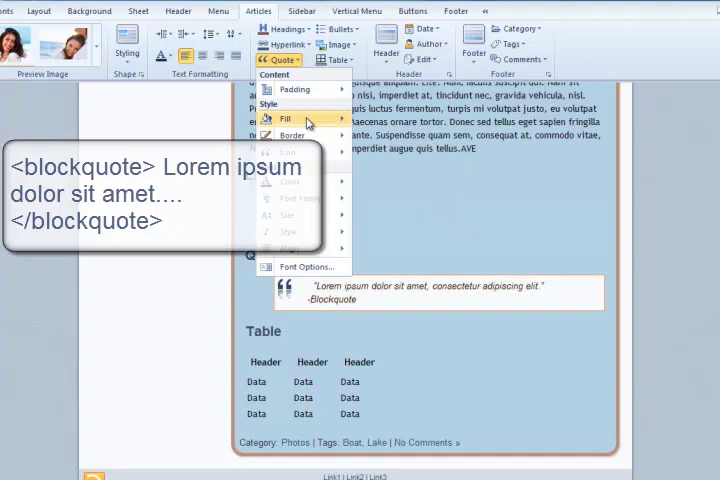
pyautogui.click(288, 151)
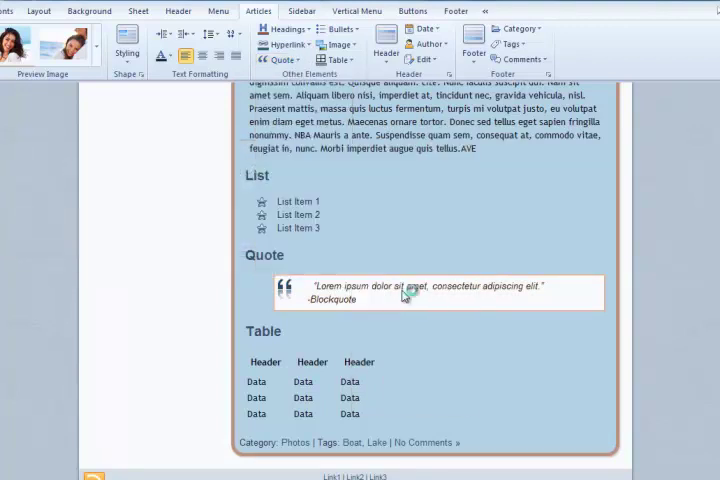
pyautogui.click(282, 59)
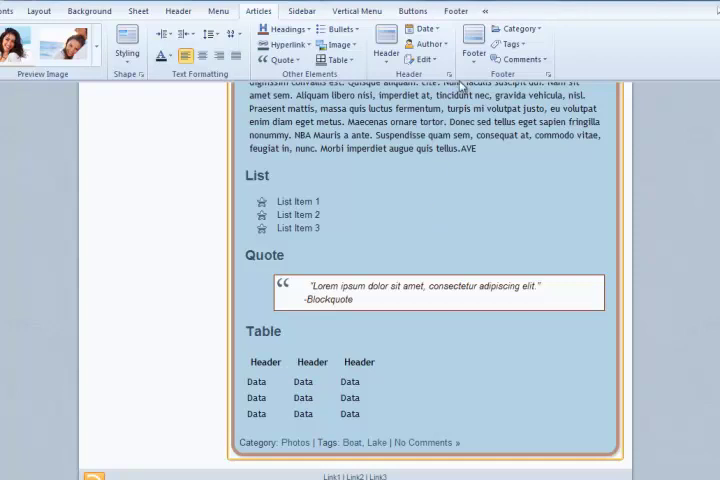
pyautogui.click(474, 48)
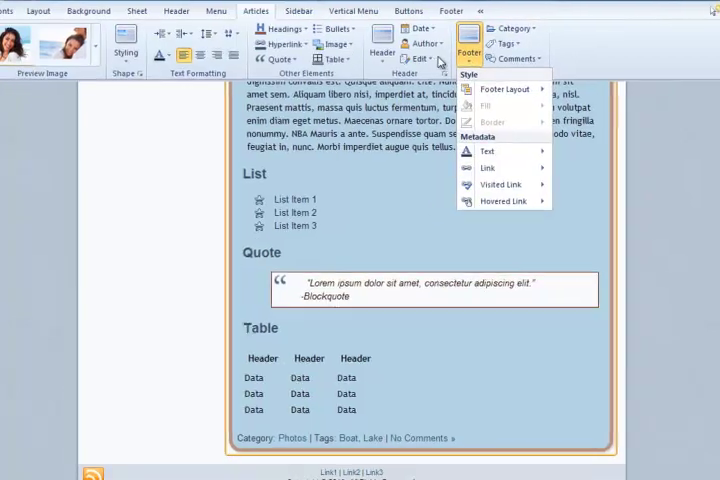
# Resize footer metadata text and change the footer layout to show only tags and comments
pyautogui.click(490, 86)
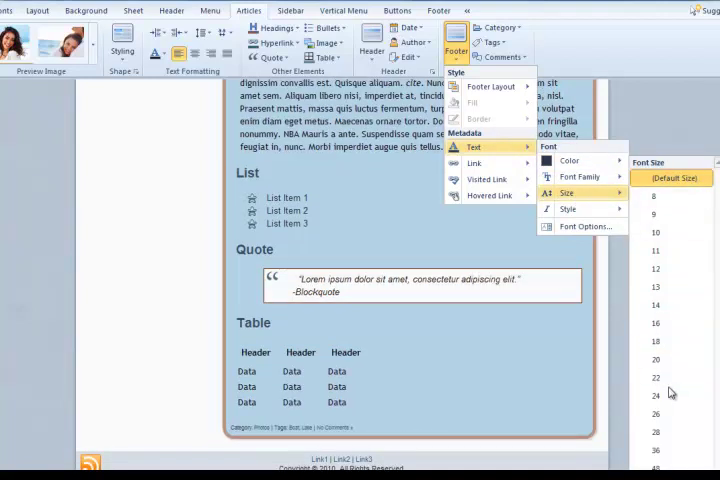
pyautogui.moveTo(655, 396)
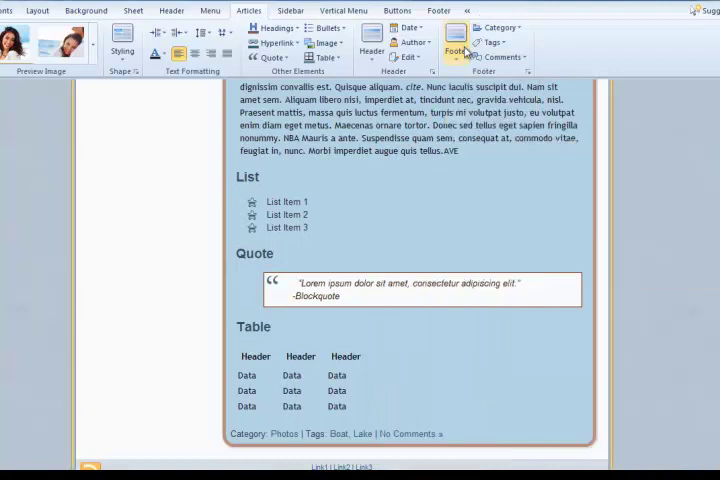
pyautogui.click(455, 40)
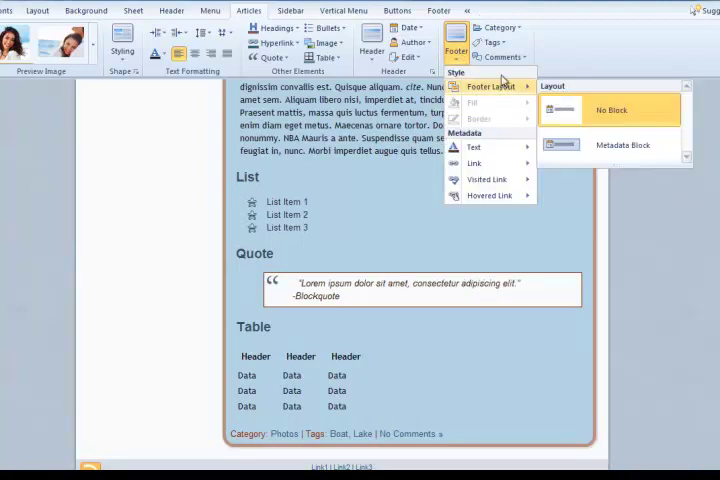
pyautogui.click(498, 27)
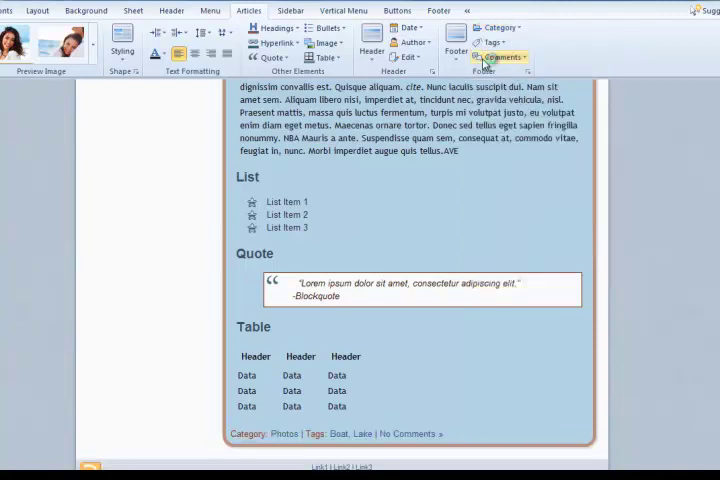
pyautogui.click(491, 41)
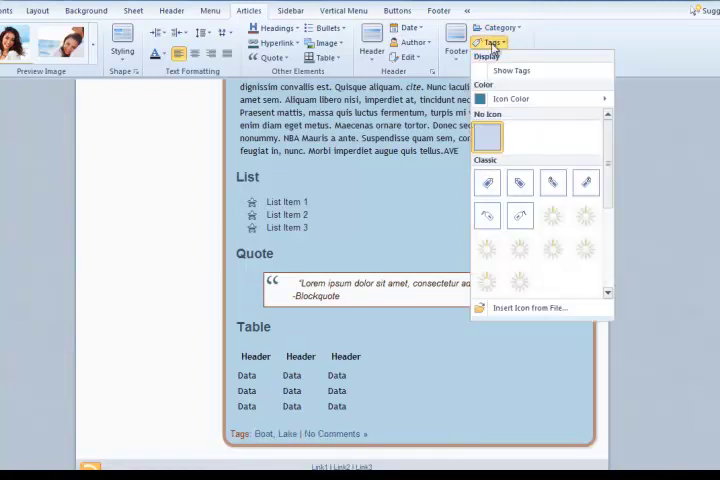